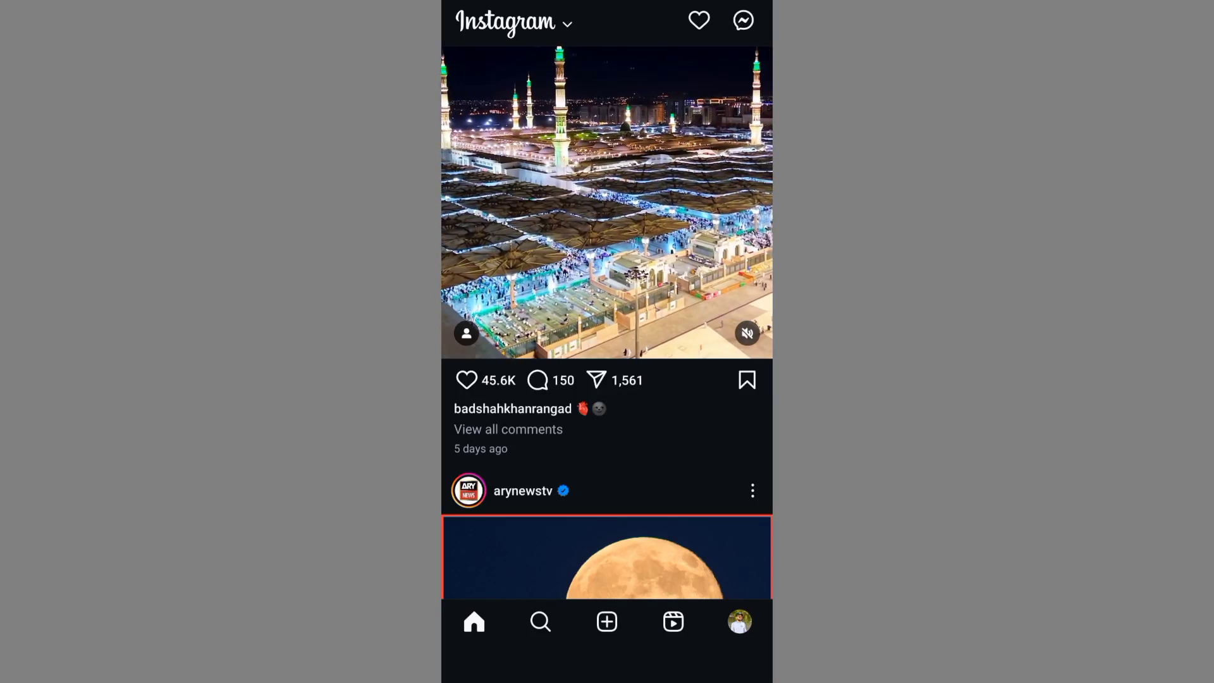
Step: Open the own Instagram profile grid, screenshot it, and dismiss the storage warning
scroll(down, 3)
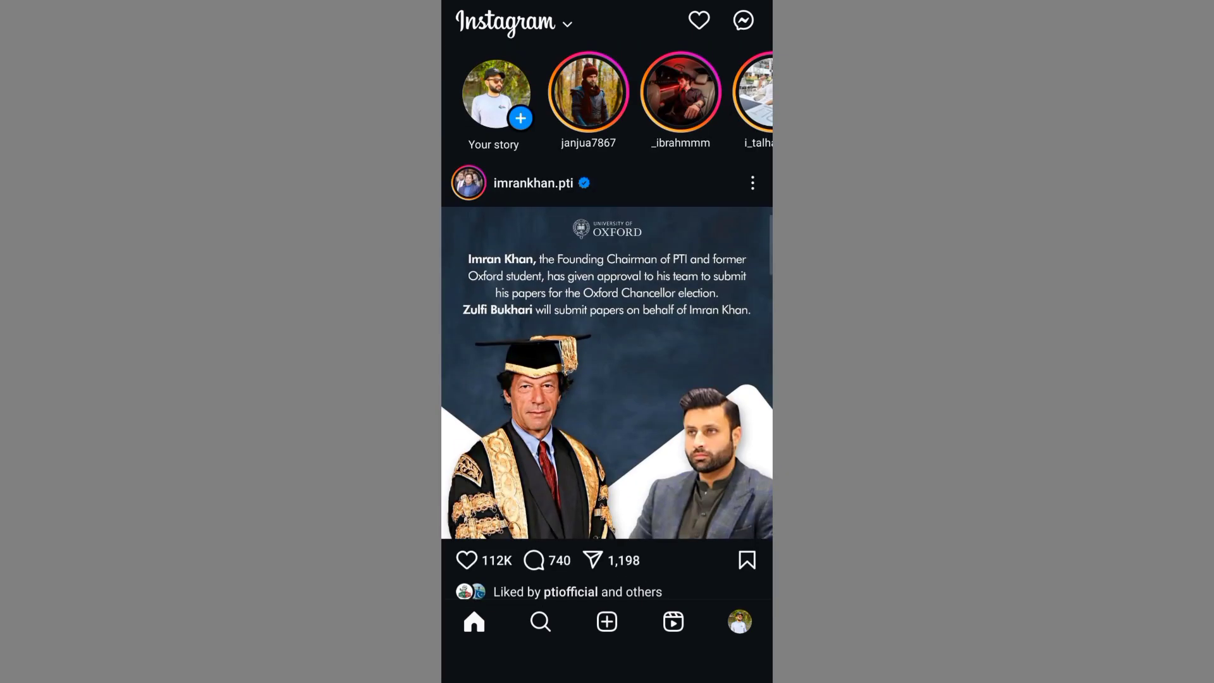
click(738, 621)
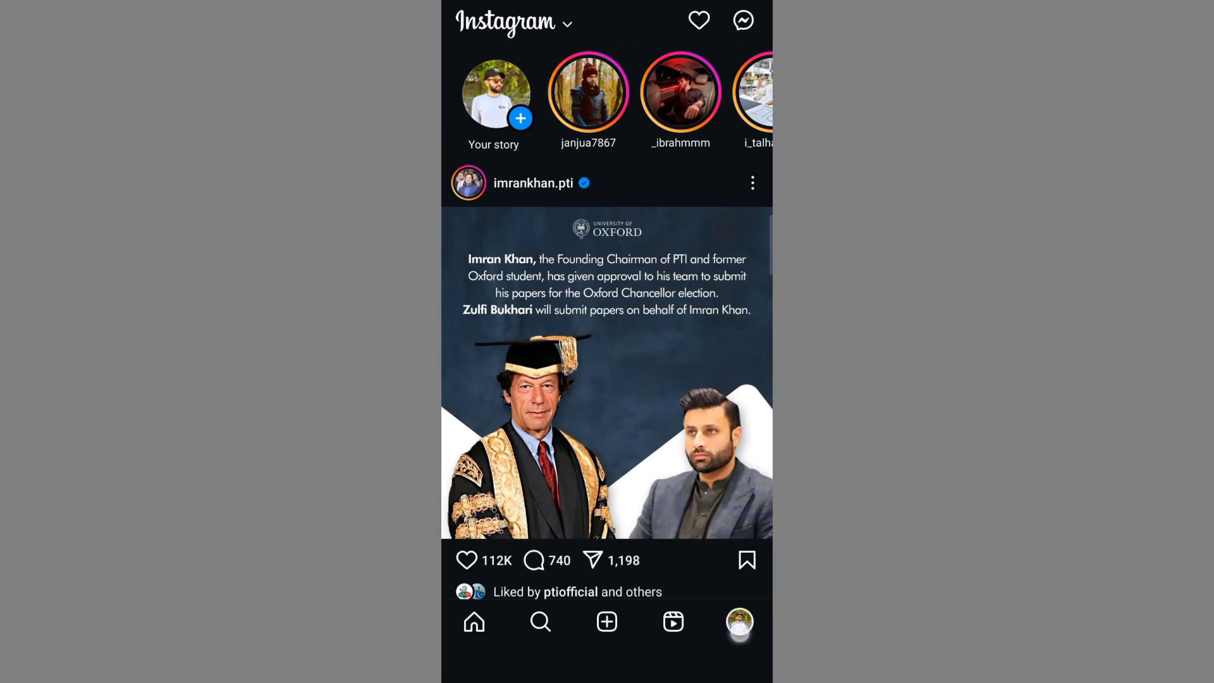
click(738, 621)
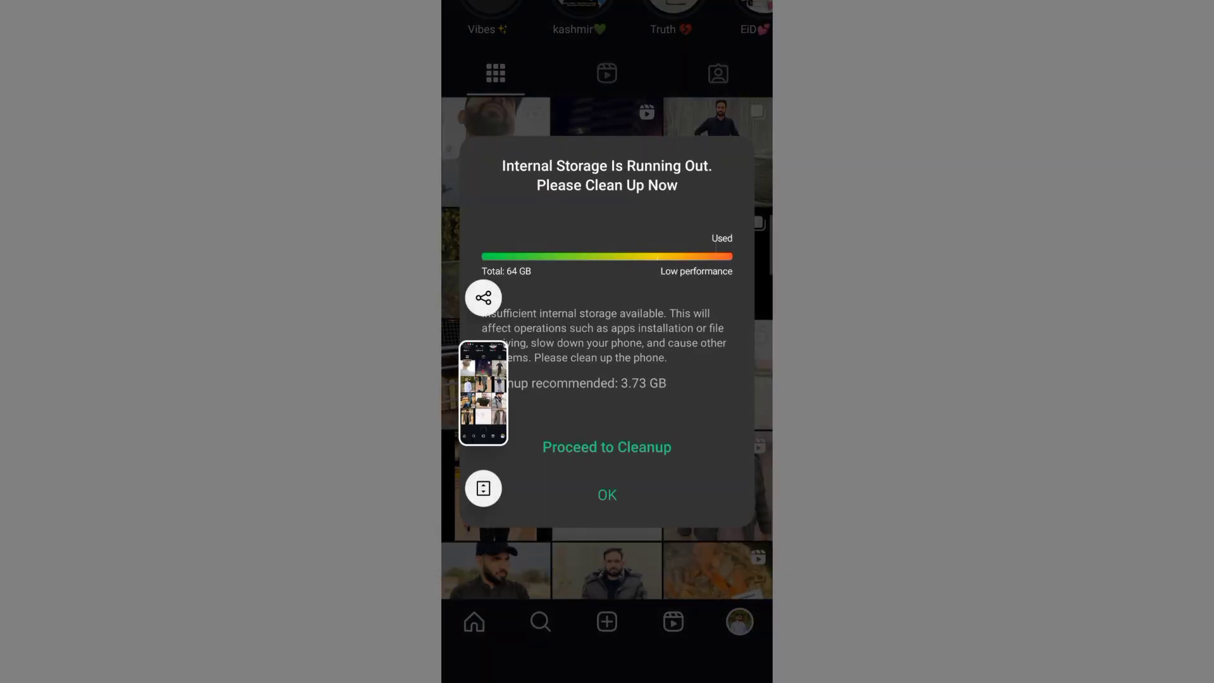
click(606, 495)
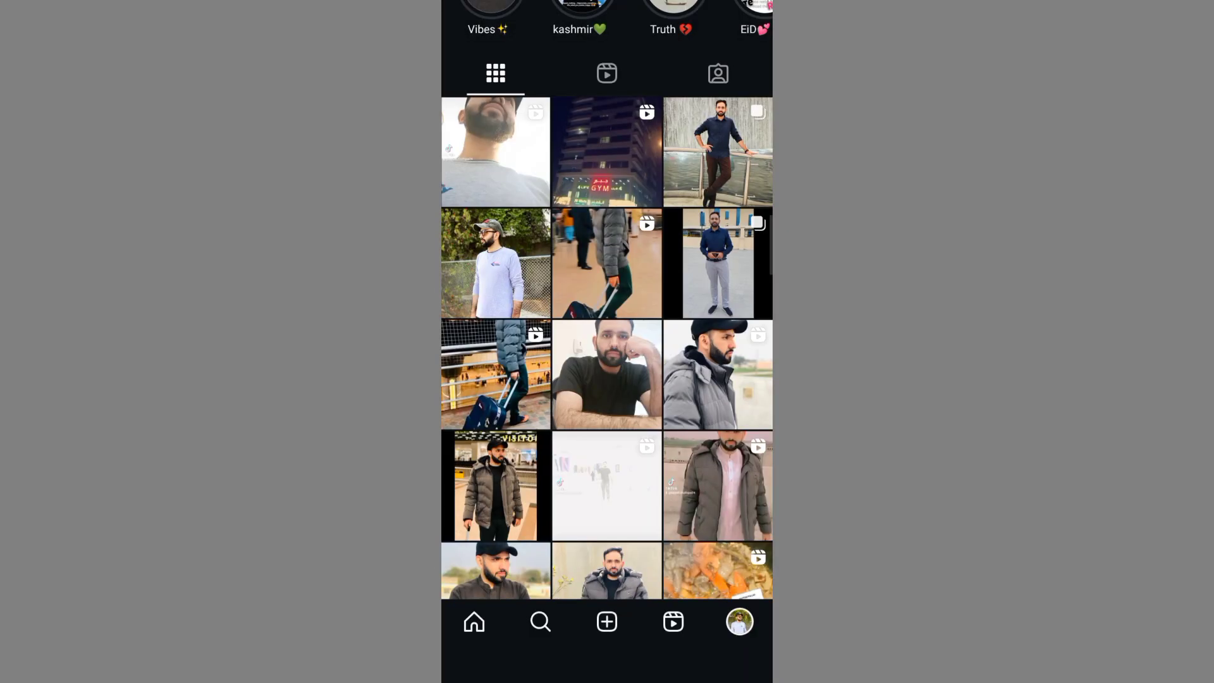
Step: Start a ChatGPT file upload to bring up the Capture image, Video, Files chooser
scroll(down, 3)
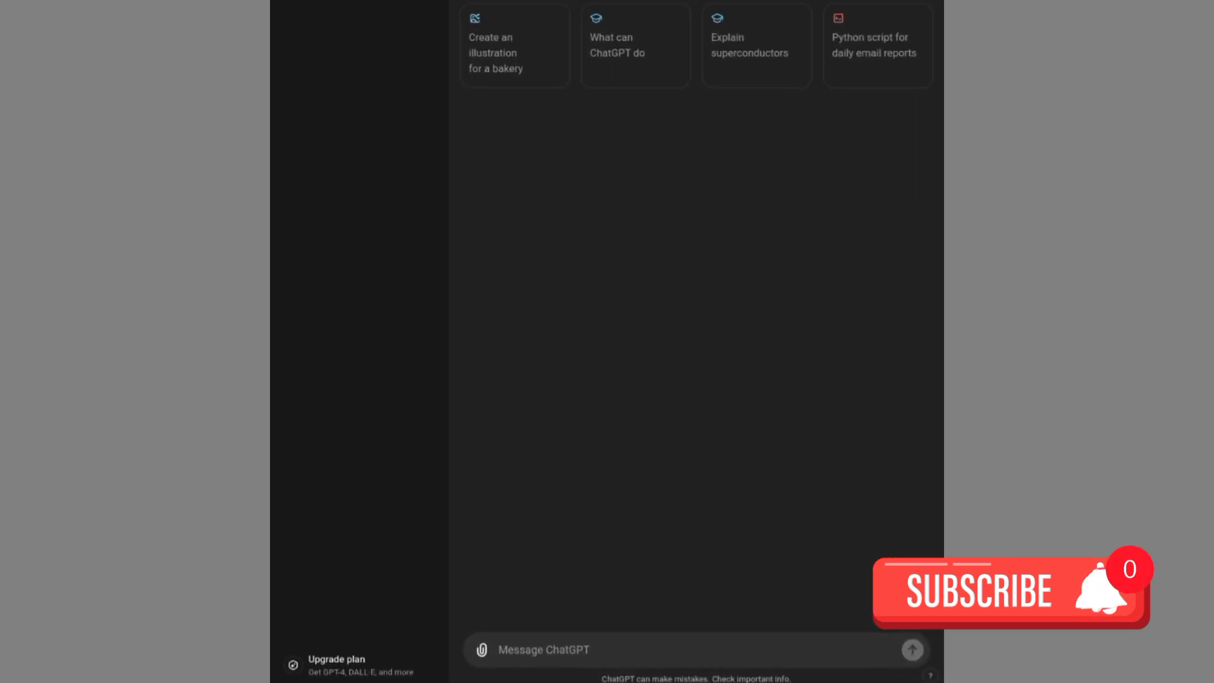
click(480, 650)
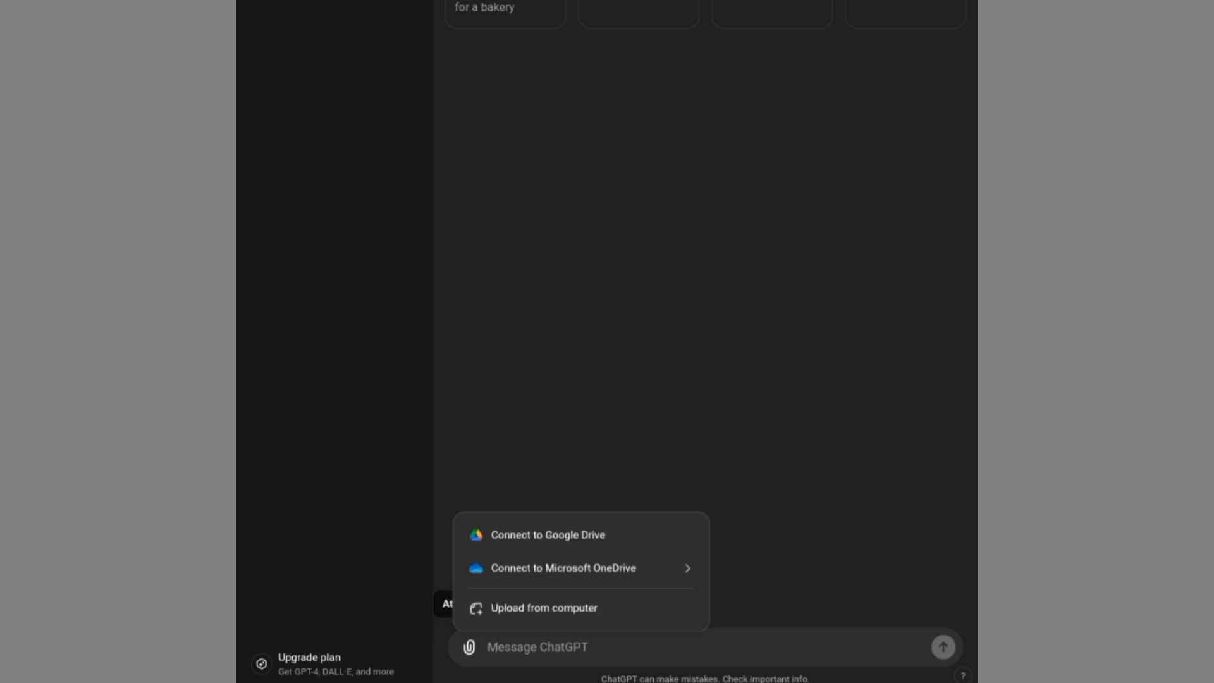
click(563, 618)
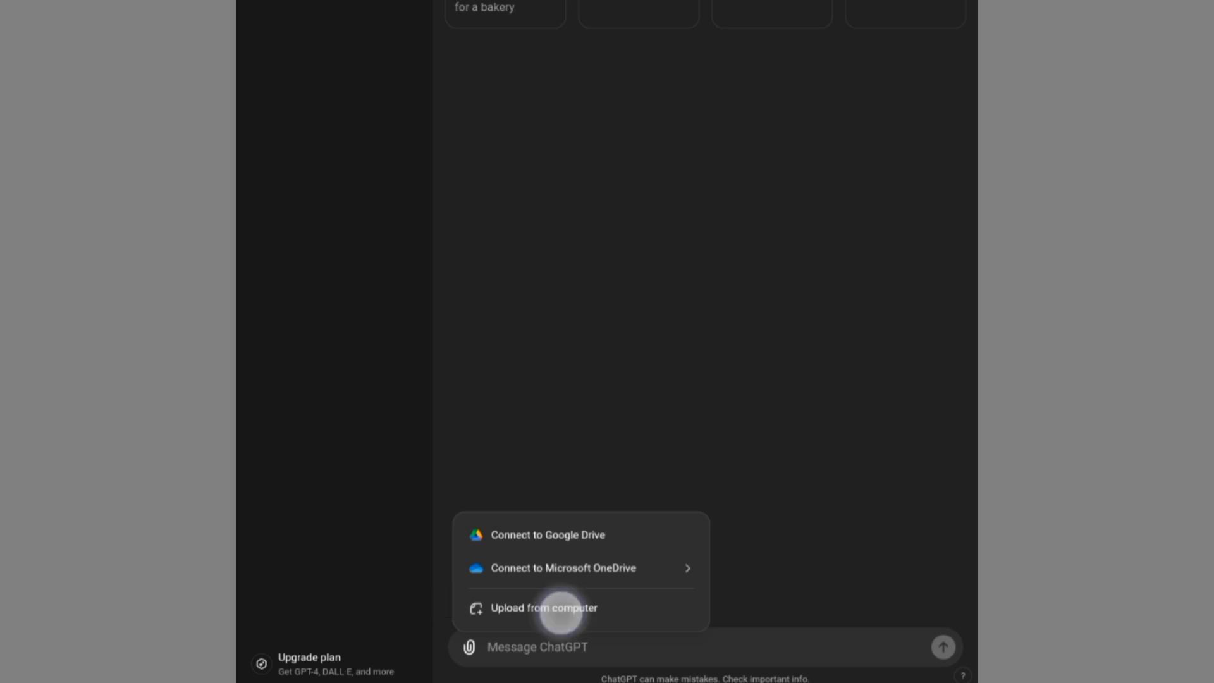
click(543, 613)
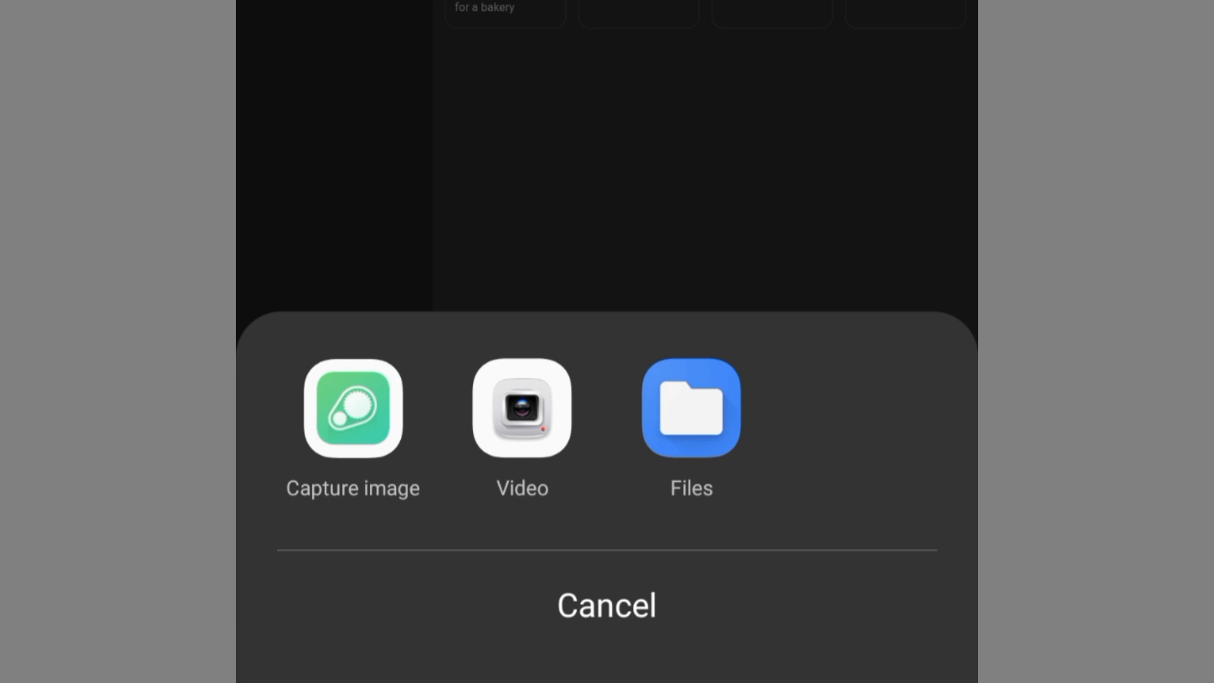
Step: Pick Files as the source to attach the Instagram profile screenshot
click(690, 408)
text(Can you roast)
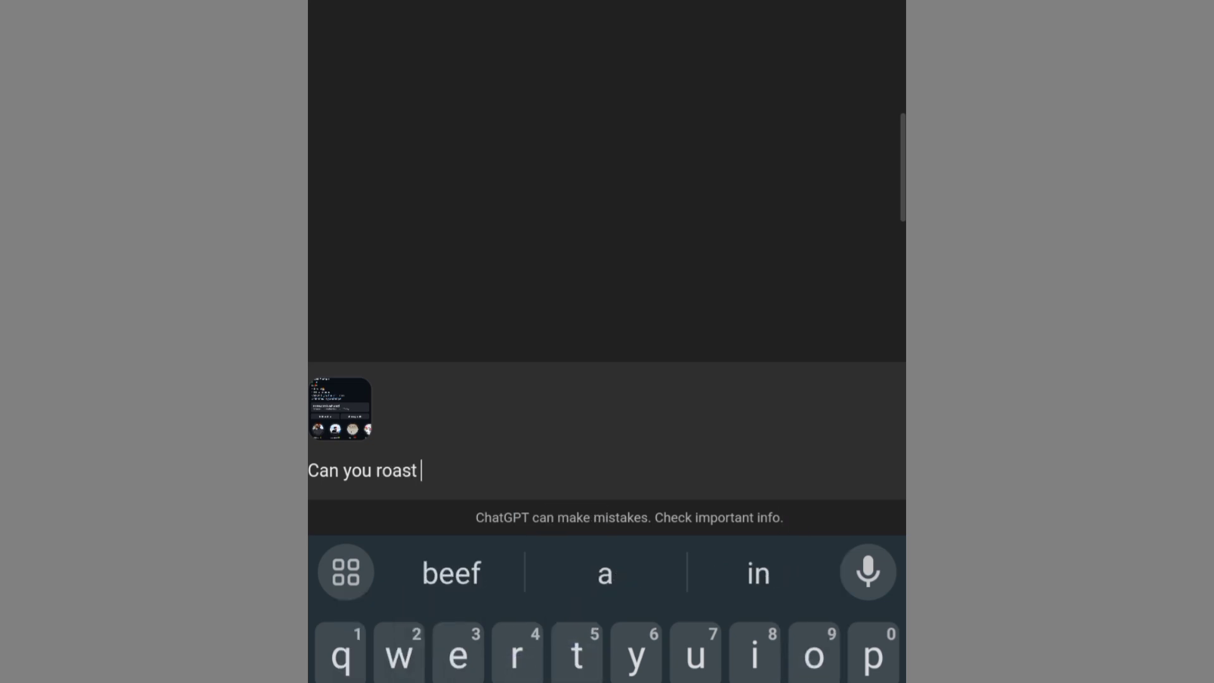
Step: Extend the prompt to "my iG account" and begin "professional" using keyboard suggestions
text(my iG acco)
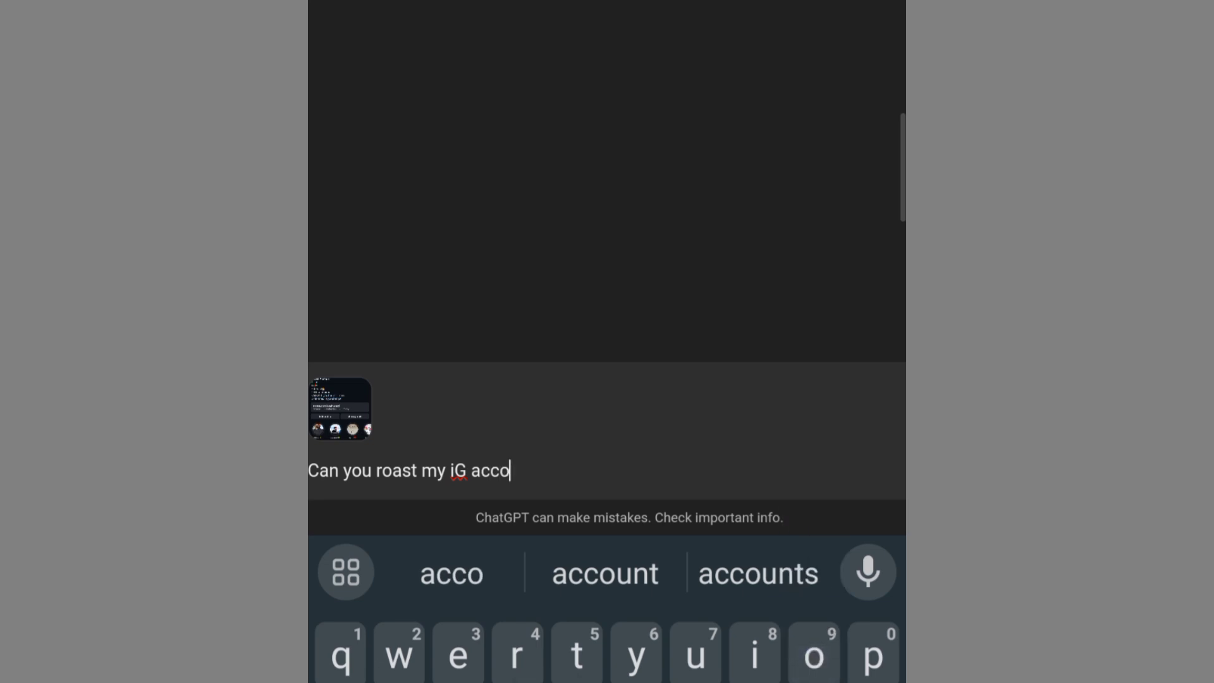
click(604, 573)
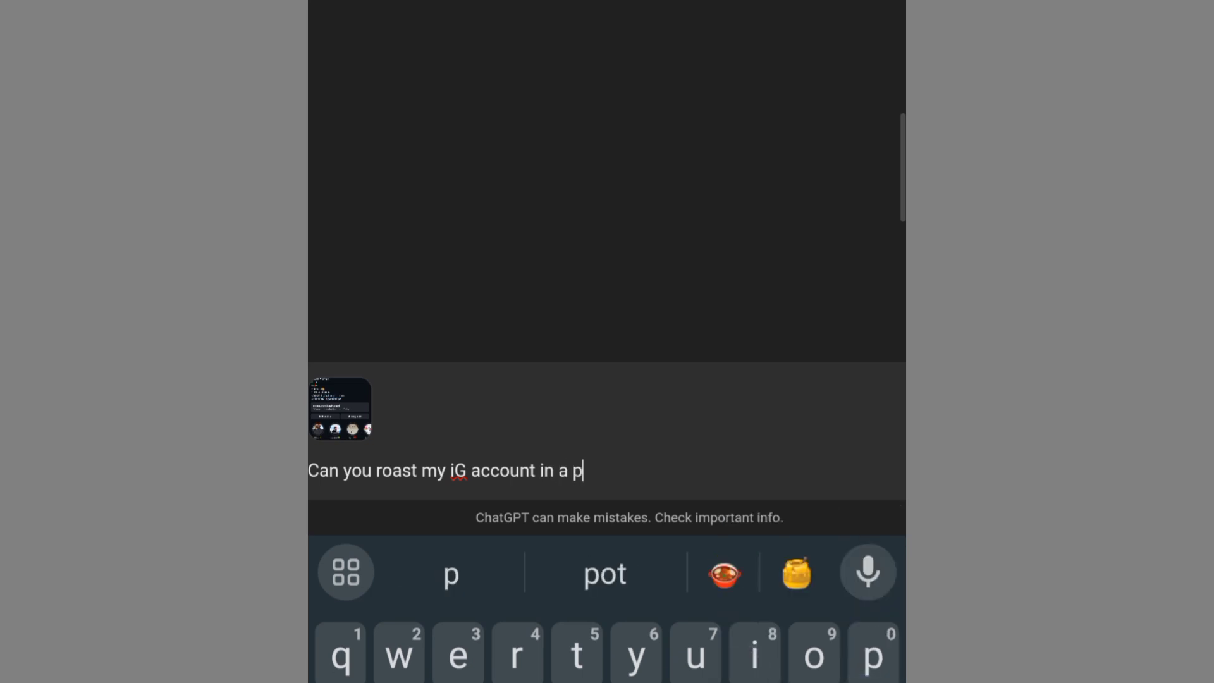
text(rofe)
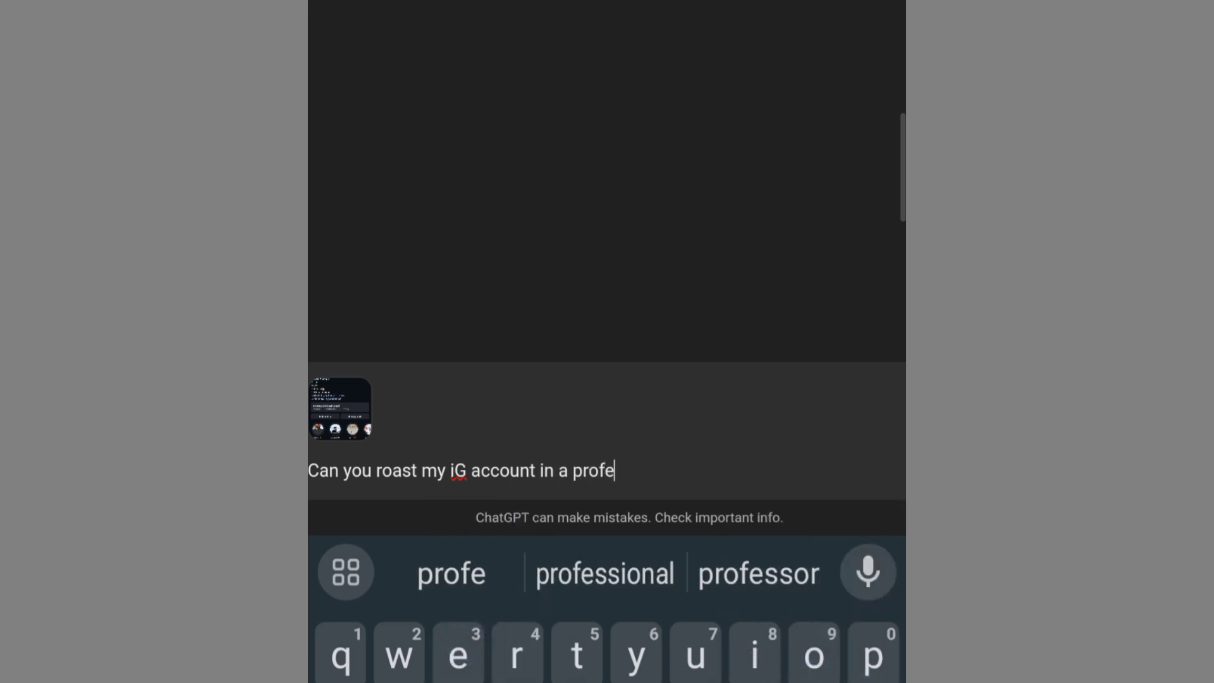
click(605, 573)
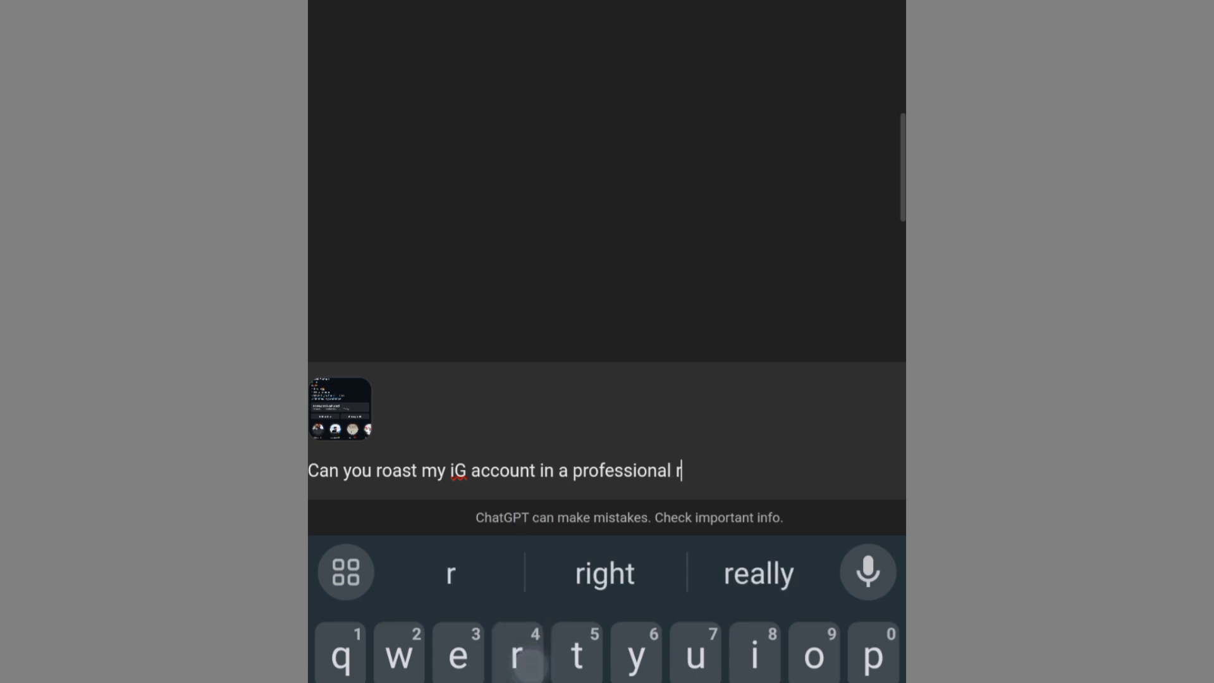
Step: Continue the prompt with "roasting way like a pro"
text(oasting way)
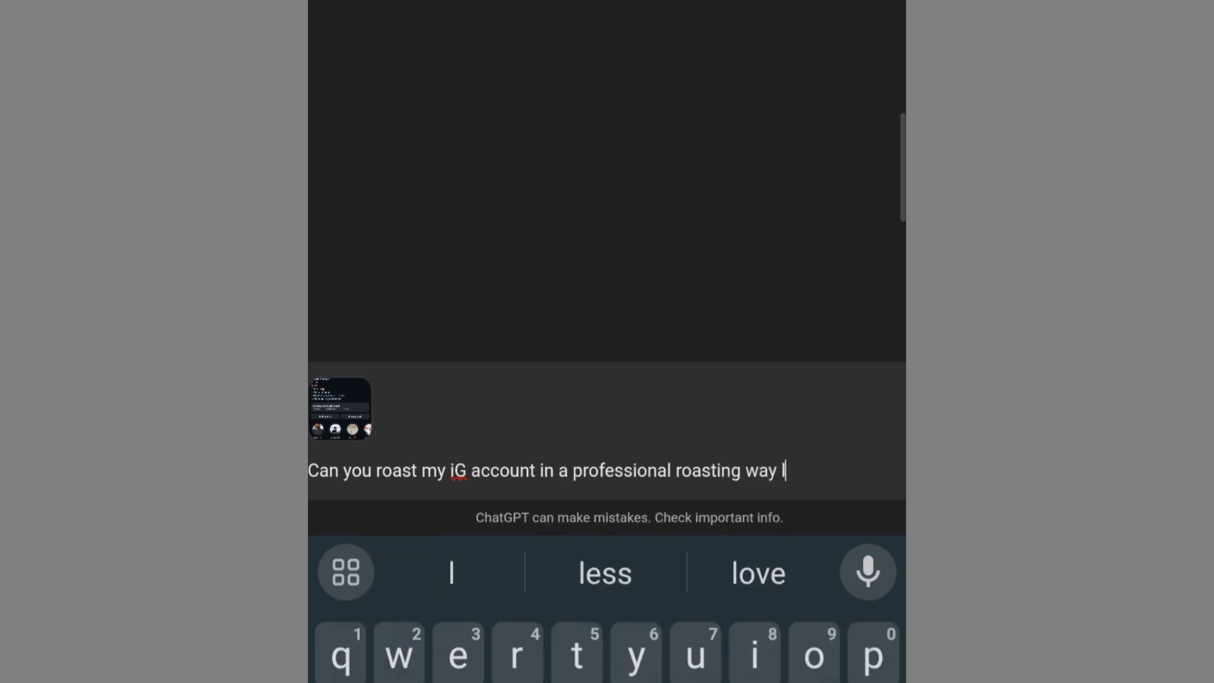
text(like a)
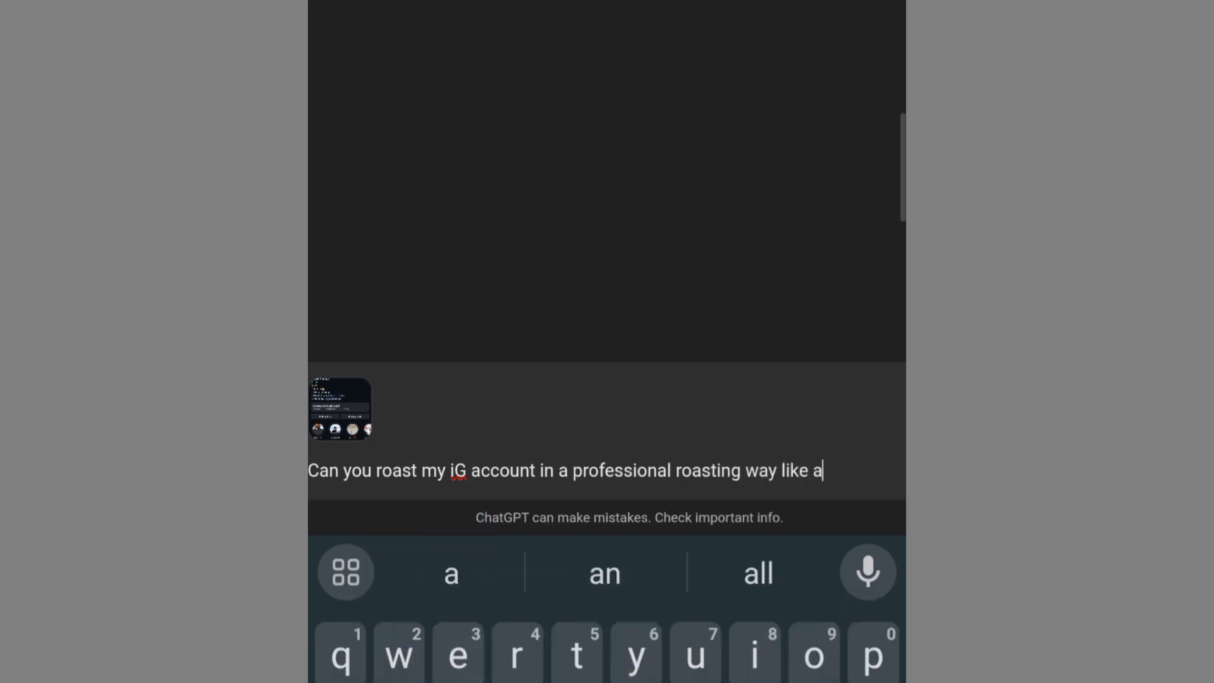
text(pro)
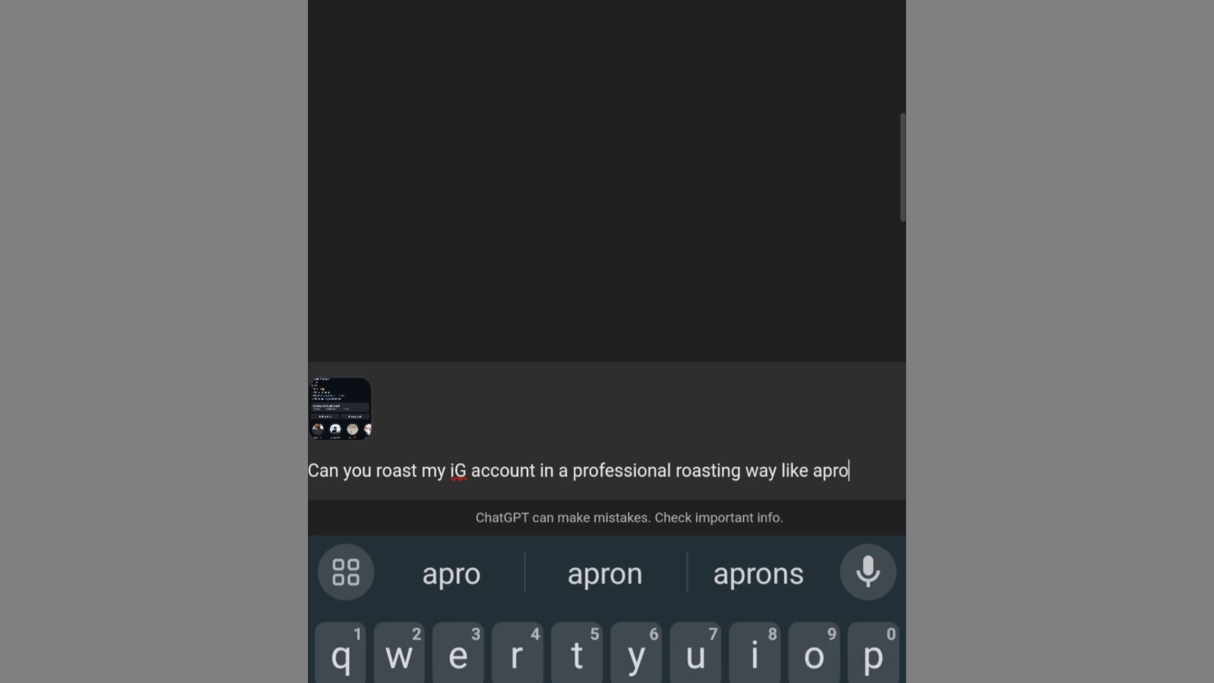